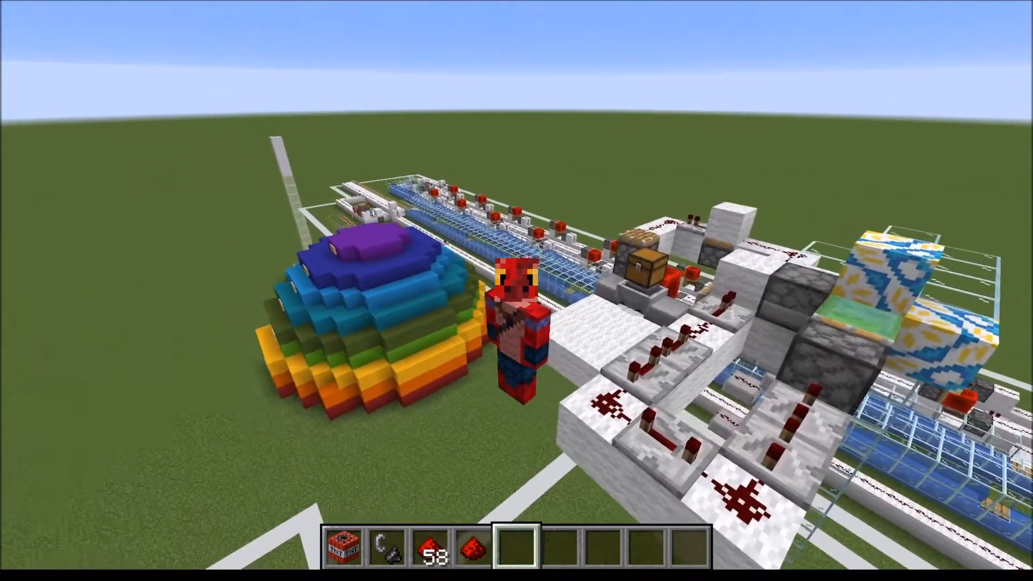
mouse_move(516, 290)
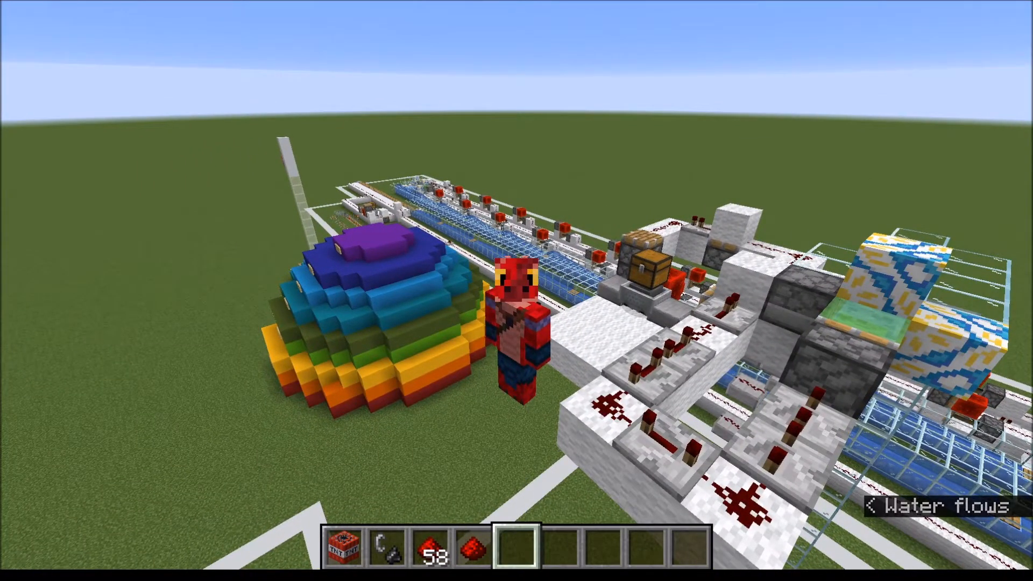
mouse_move(516, 284)
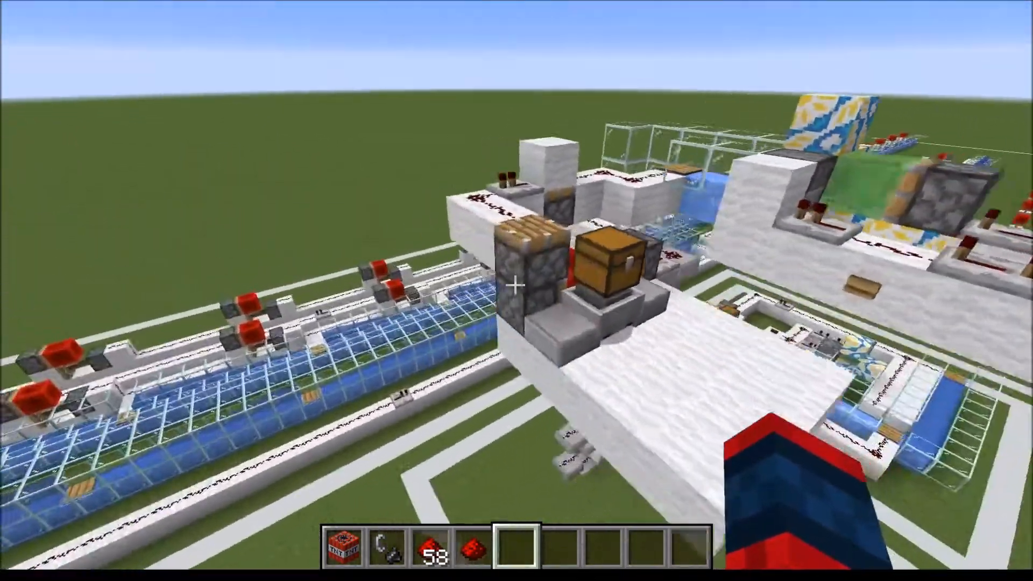
mouse_move(517, 290)
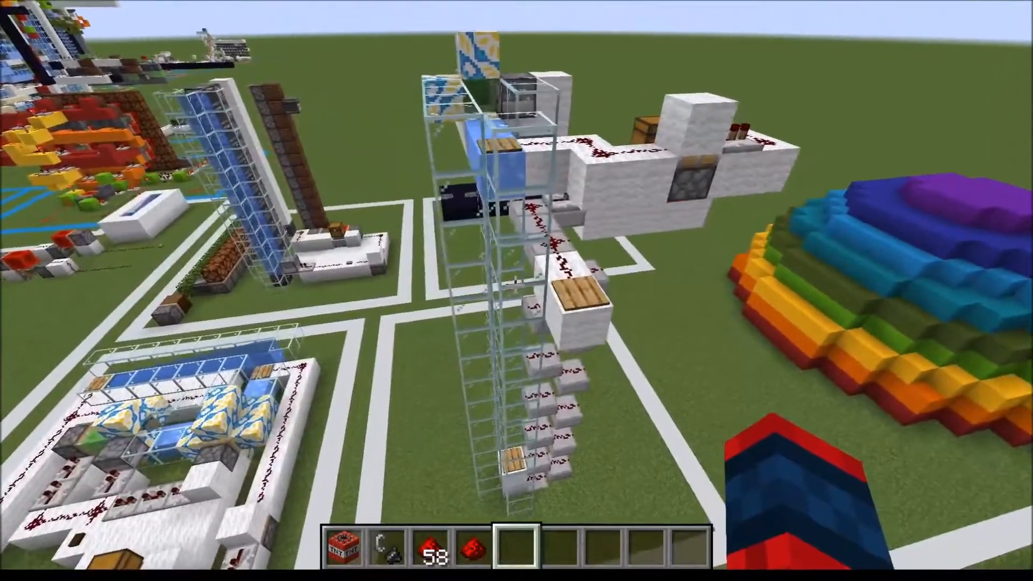
mouse_move(517, 291)
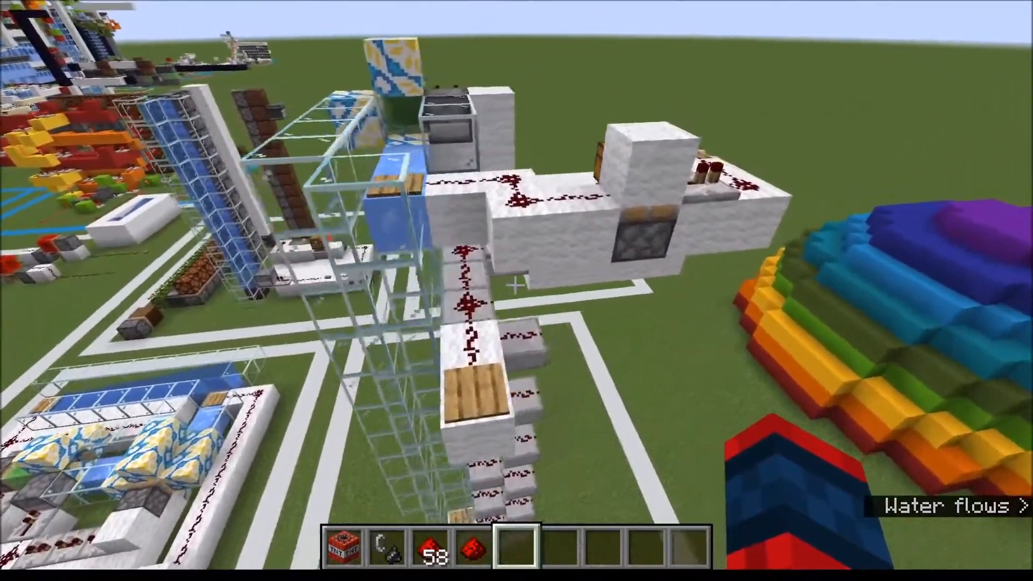
mouse_move(516, 284)
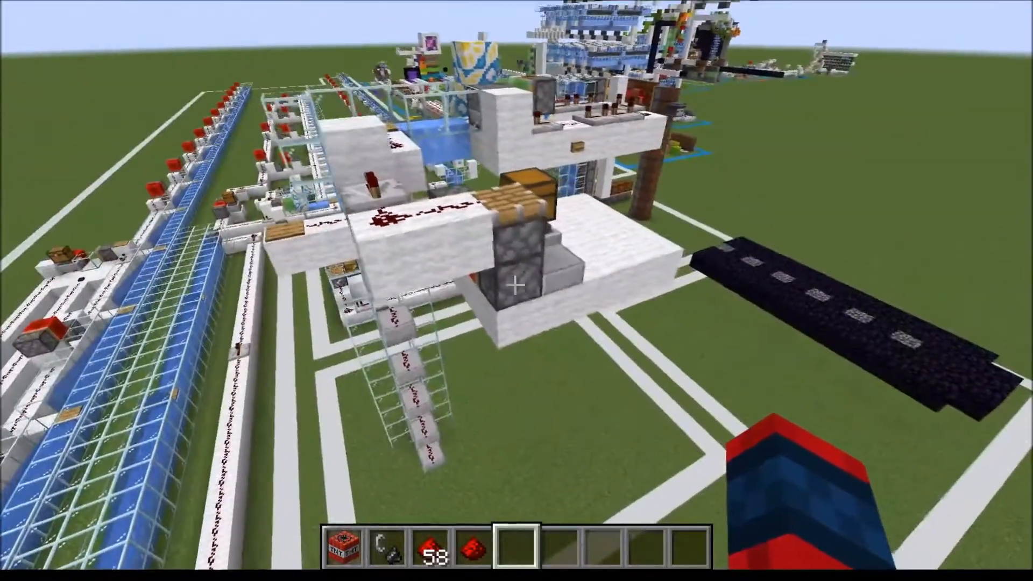
mouse_move(516, 284)
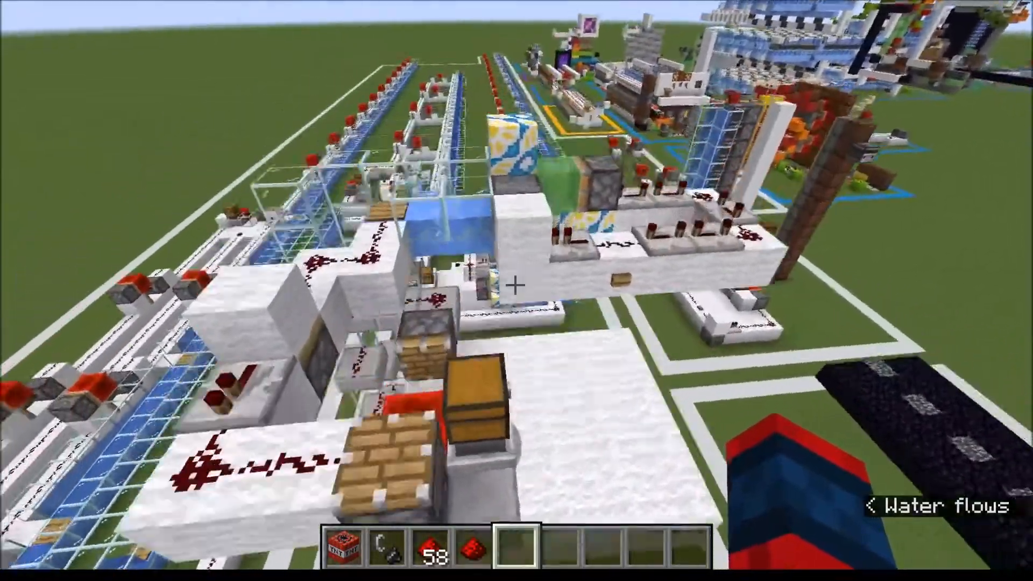
mouse_move(517, 290)
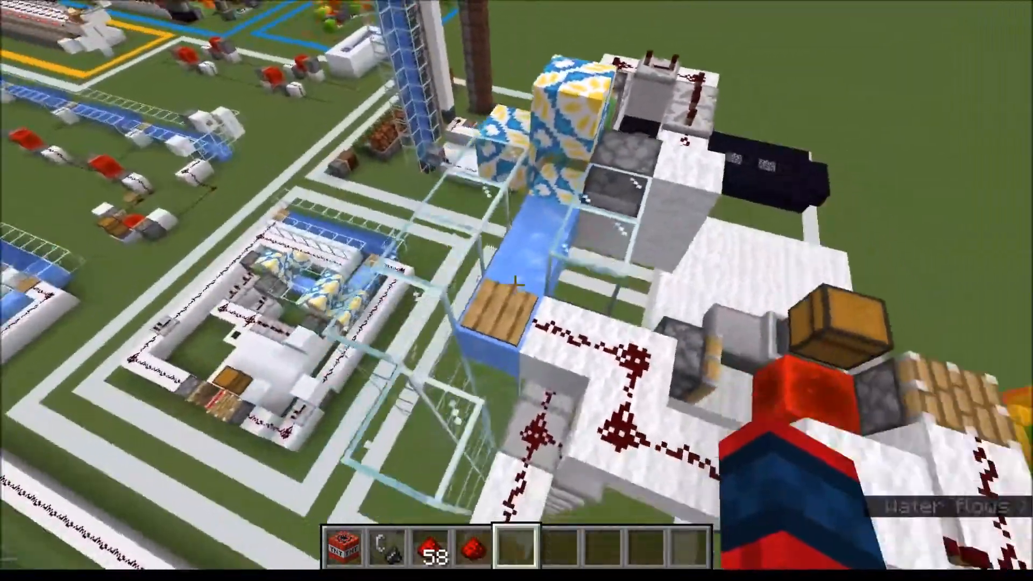
mouse_move(516, 290)
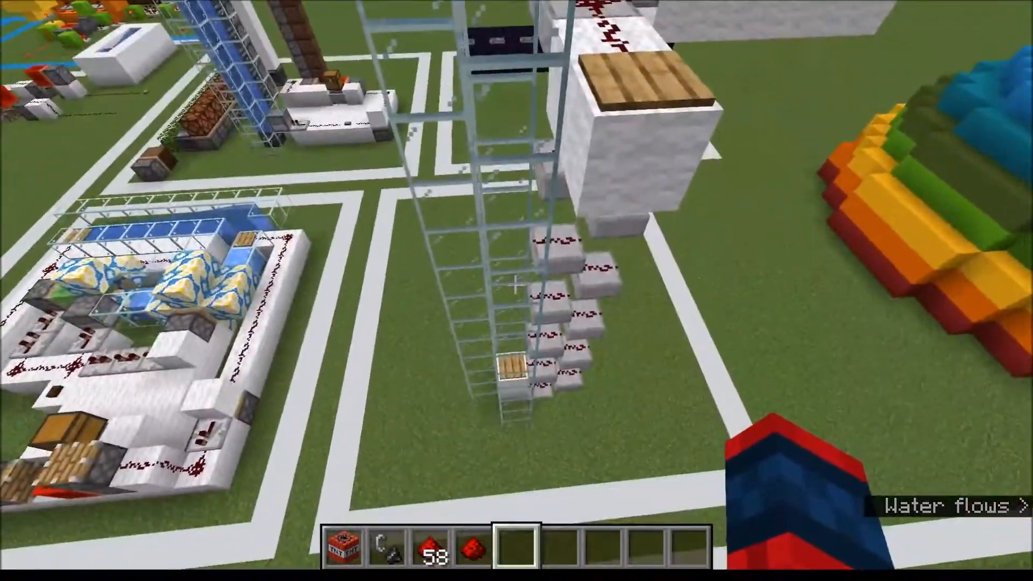
mouse_move(516, 291)
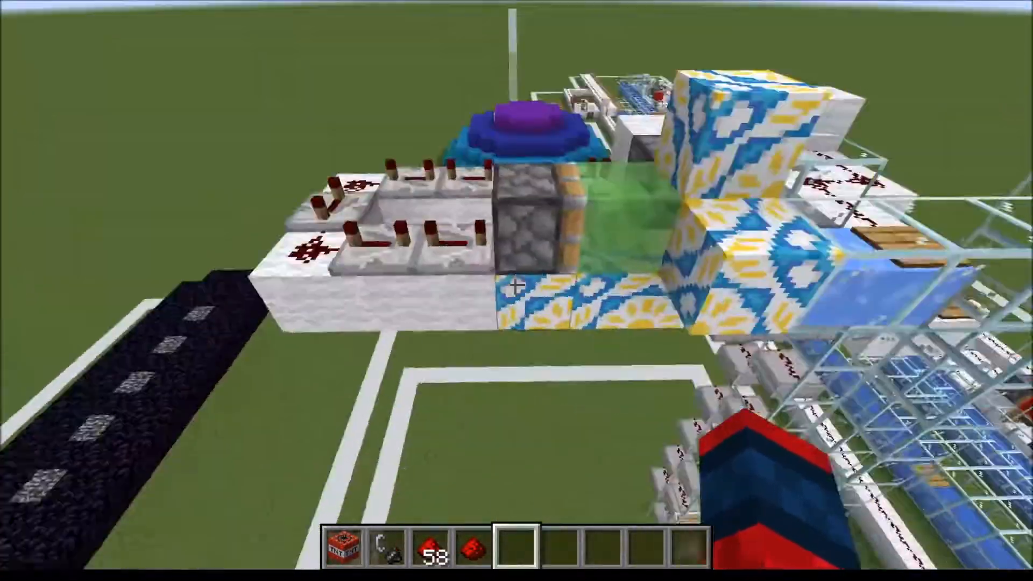
mouse_move(516, 291)
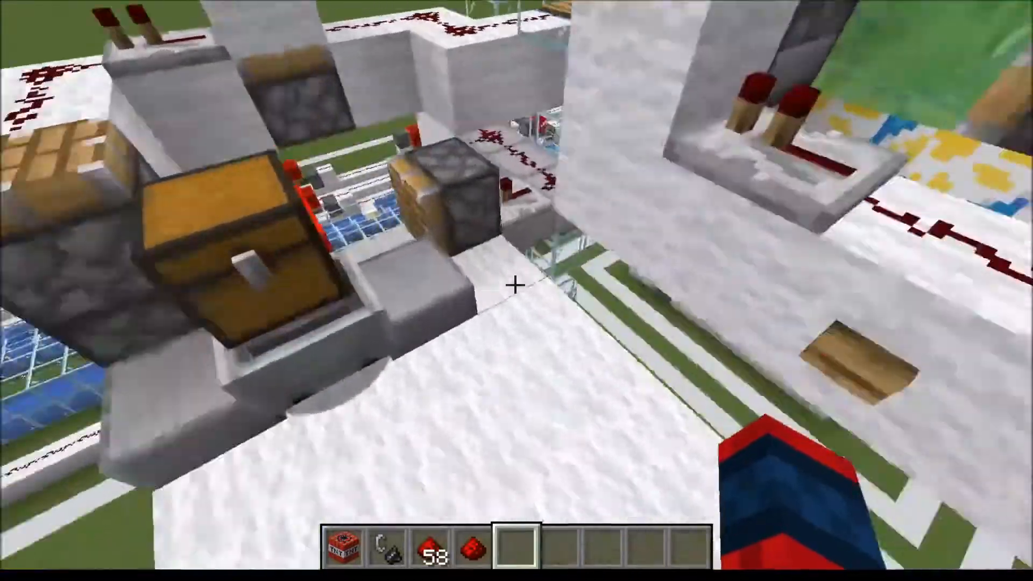
mouse_move(516, 284)
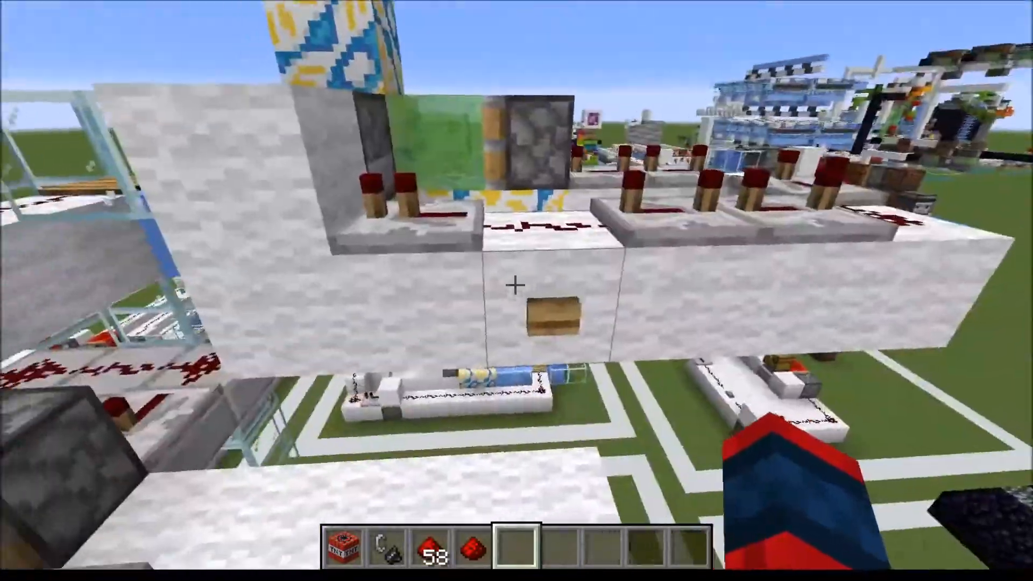
mouse_move(516, 290)
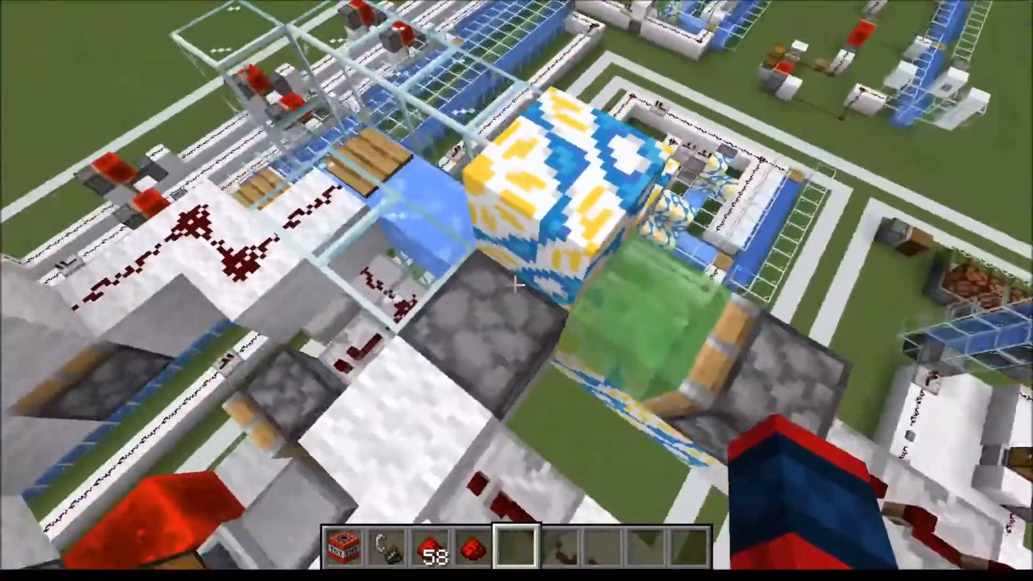
mouse_move(516, 284)
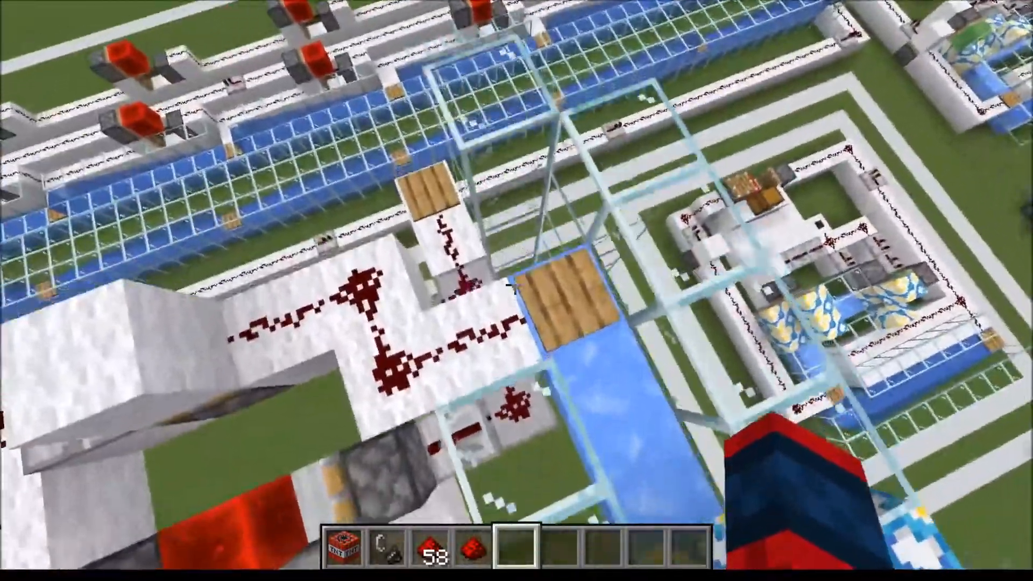
mouse_move(517, 290)
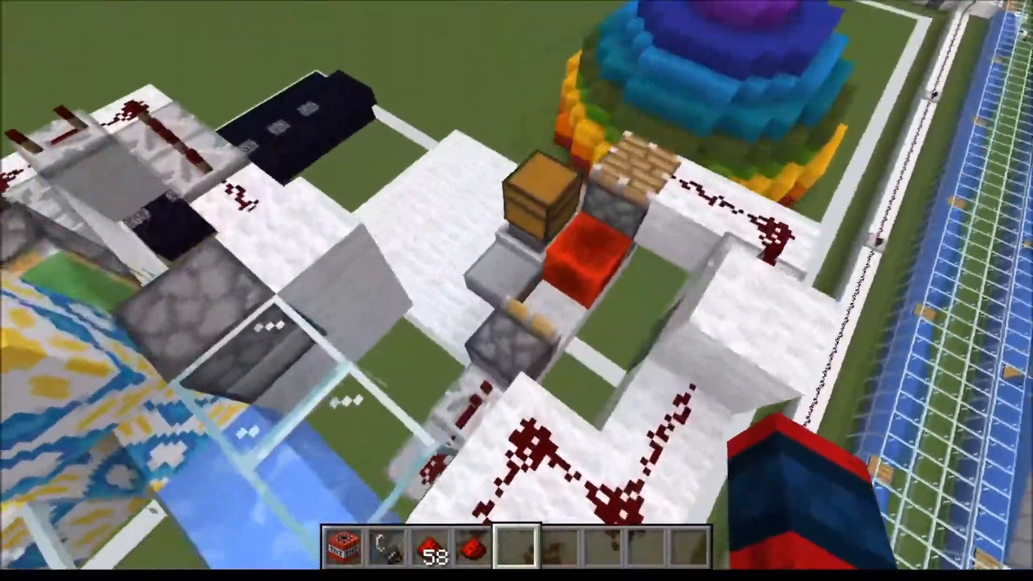
mouse_move(516, 290)
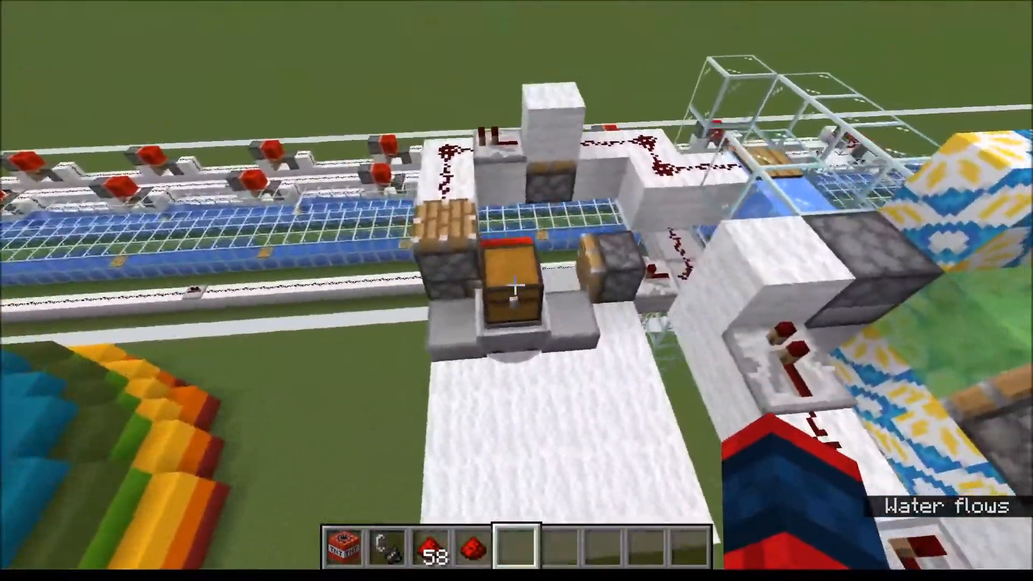
mouse_move(517, 290)
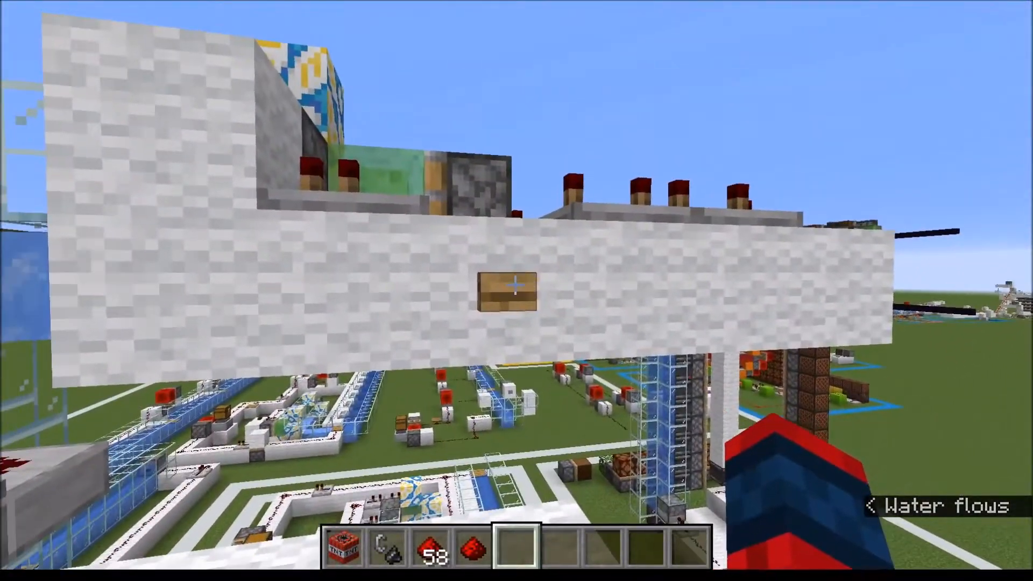
mouse_move(516, 284)
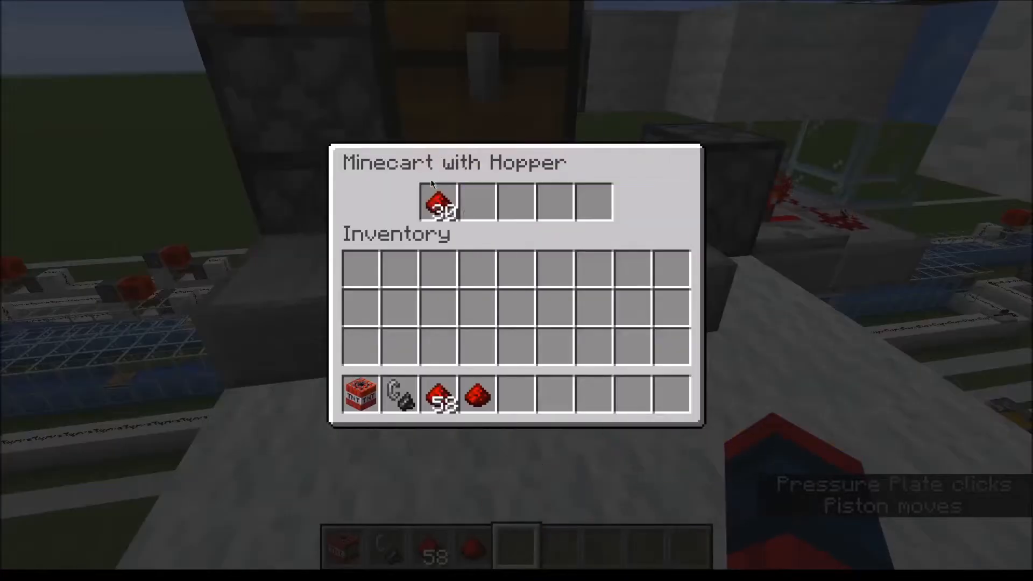
Leave the hopper minecart and place a TNT block on the obsidian test pad
key("Escape")
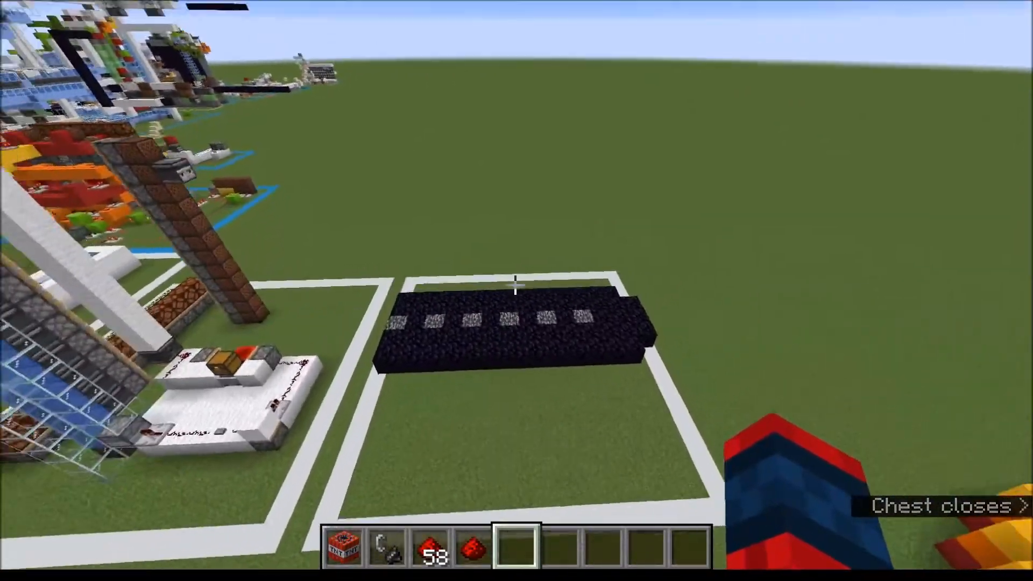
mouse_move(516, 283)
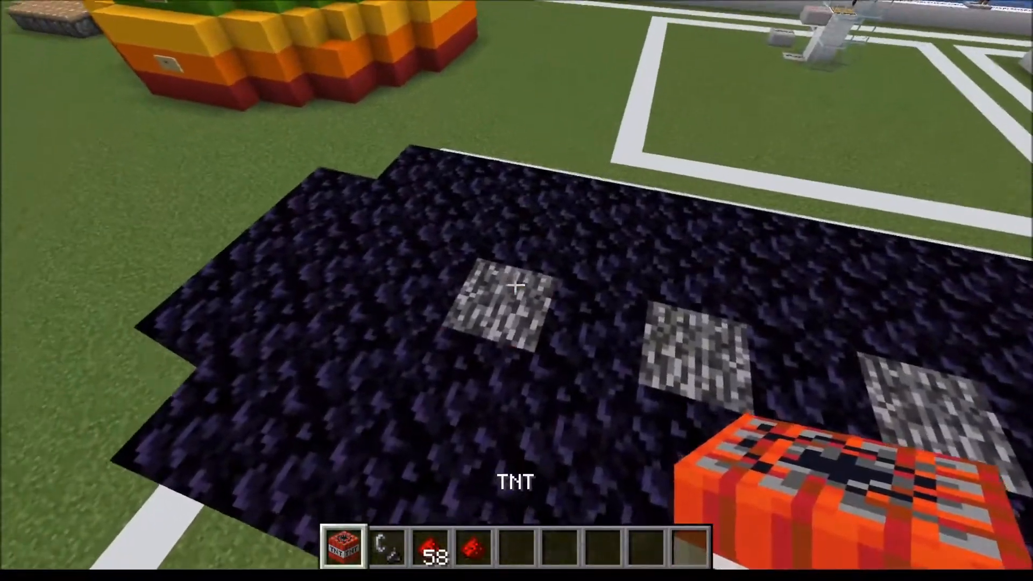
left_click(516, 285)
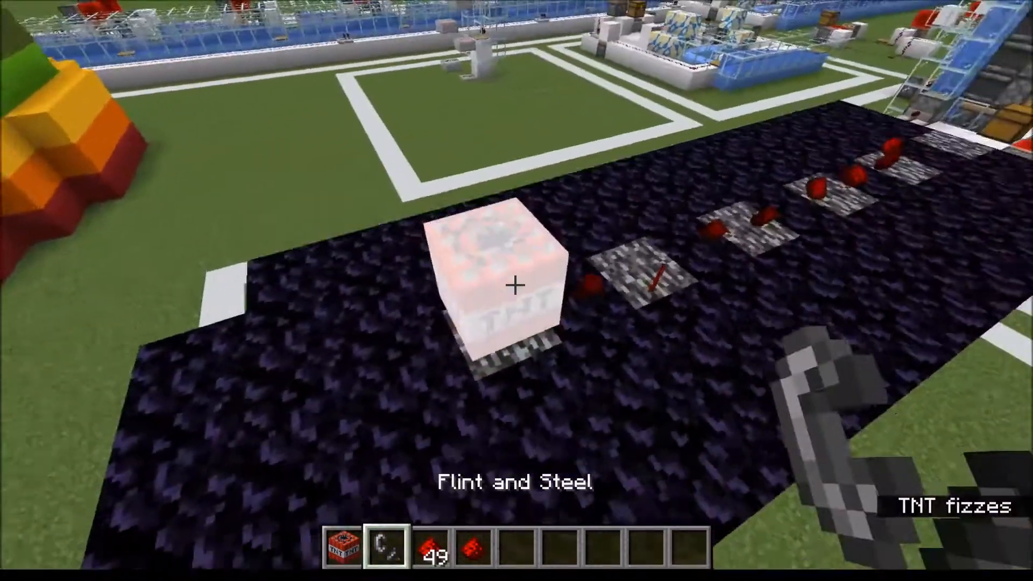
mouse_move(517, 284)
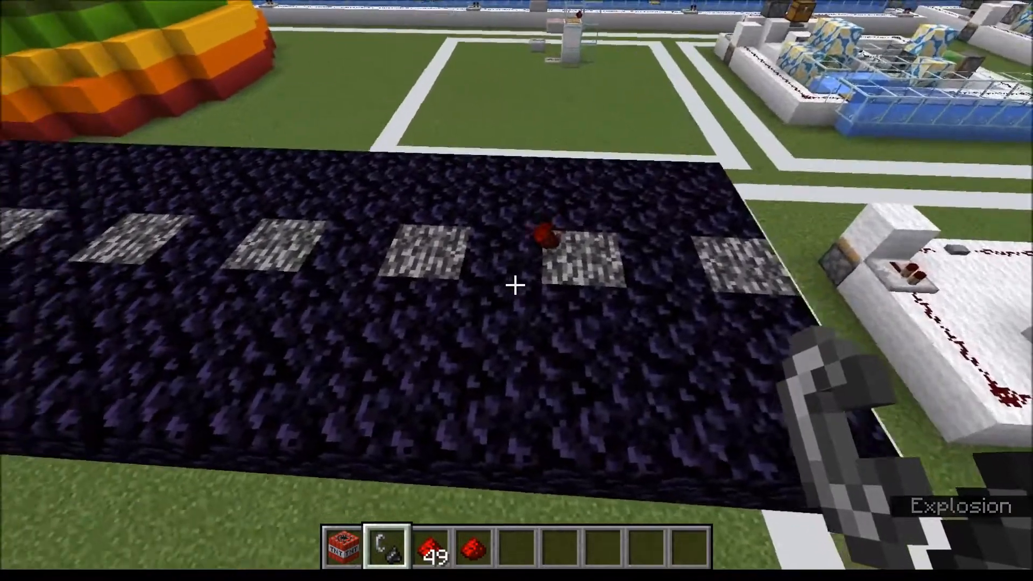
mouse_move(517, 284)
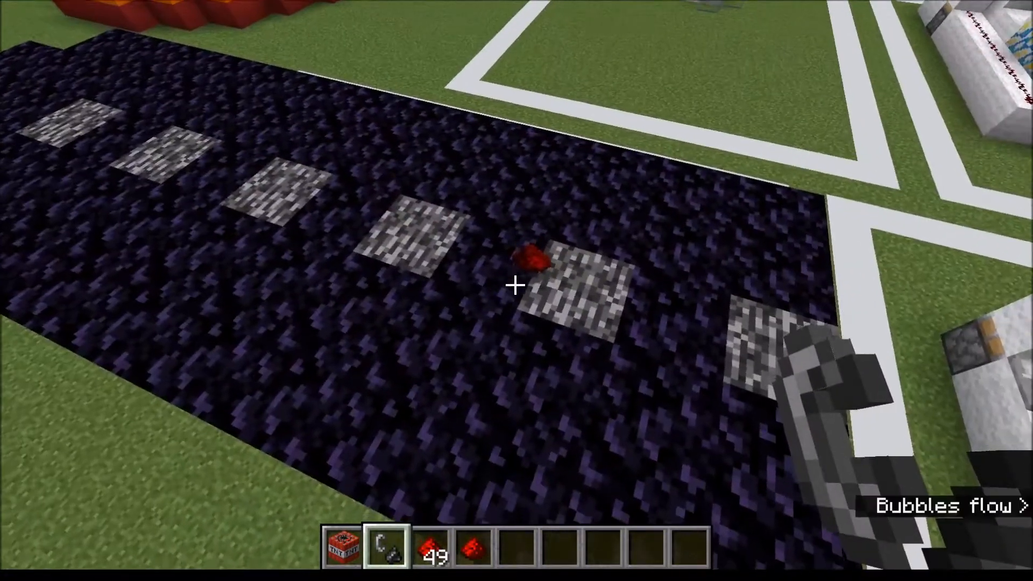
mouse_move(516, 284)
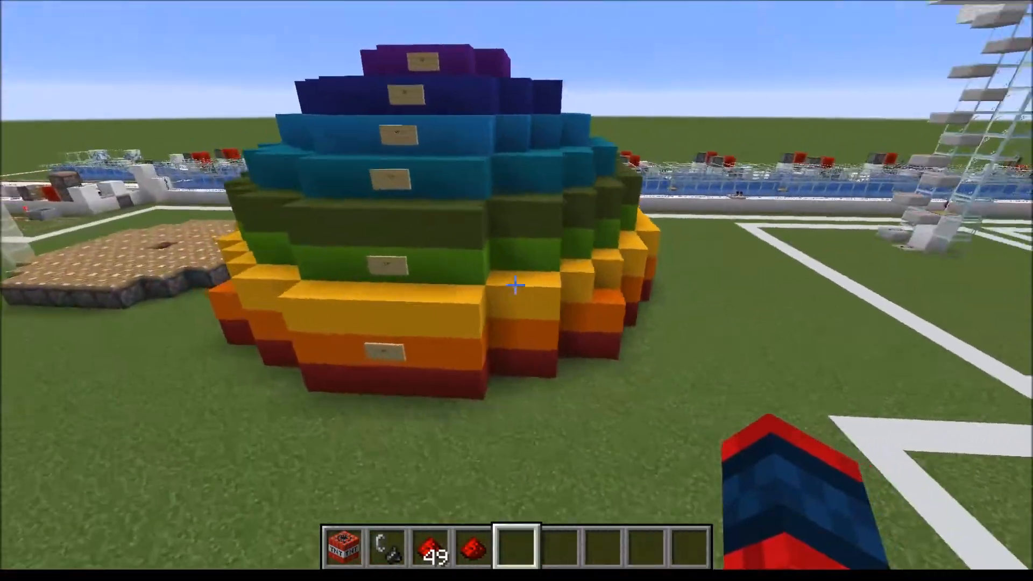
mouse_move(515, 286)
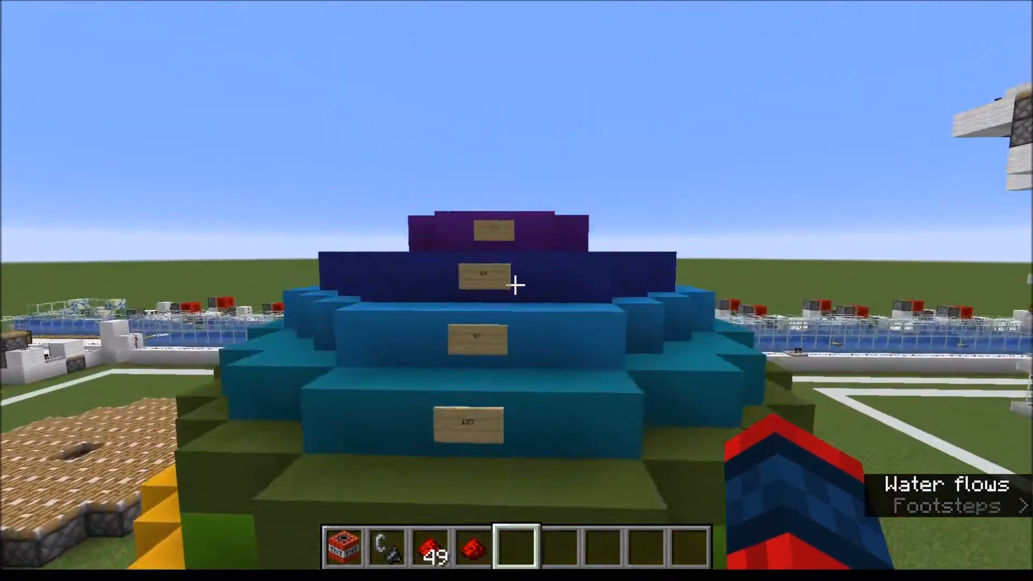
mouse_move(516, 284)
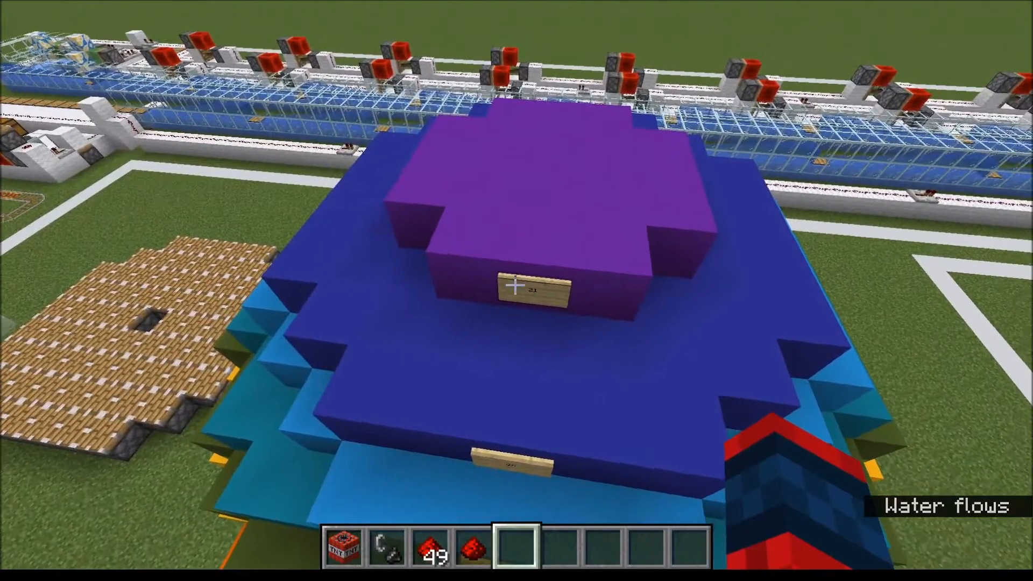
mouse_move(516, 284)
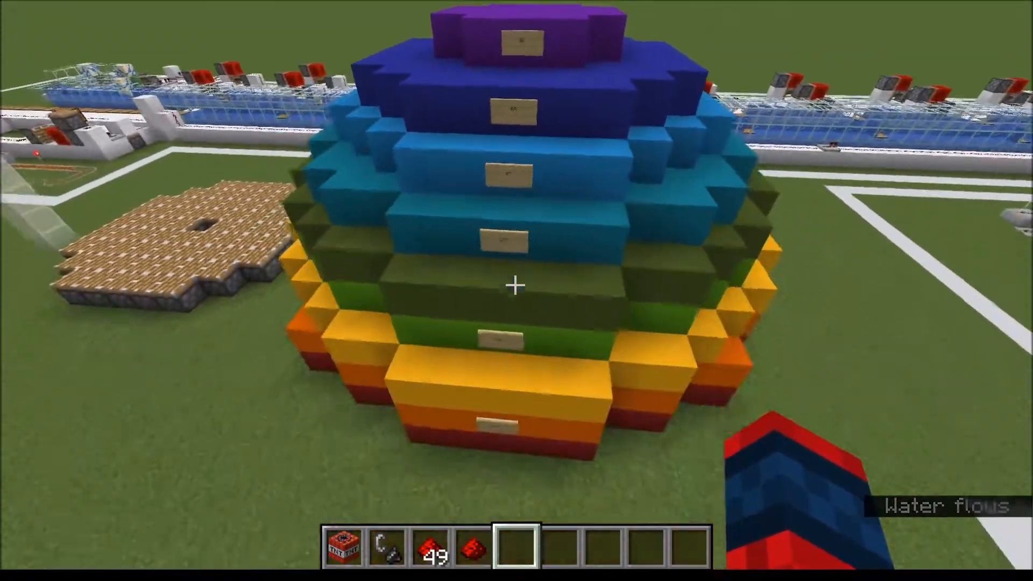
mouse_move(517, 284)
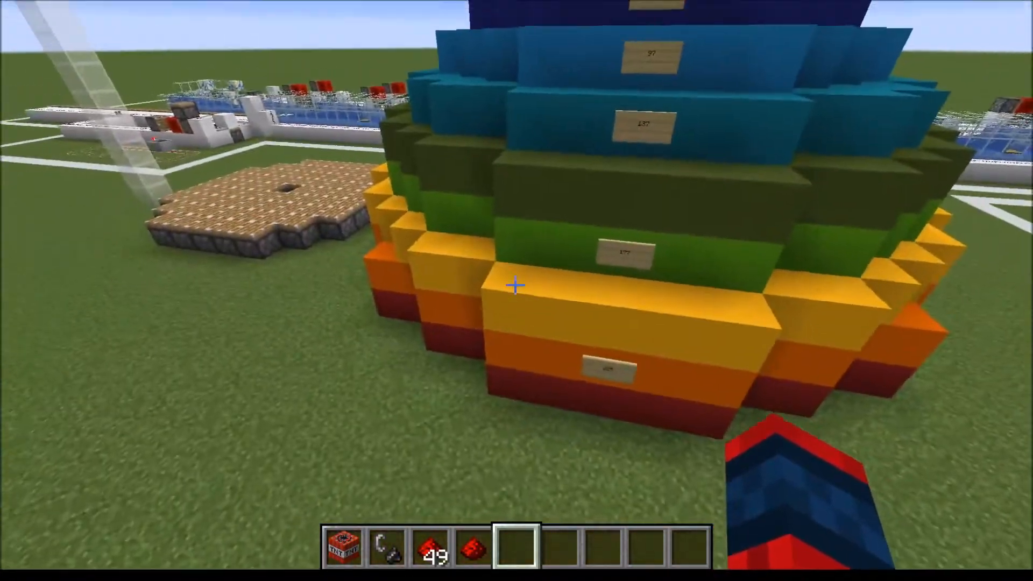
mouse_move(517, 284)
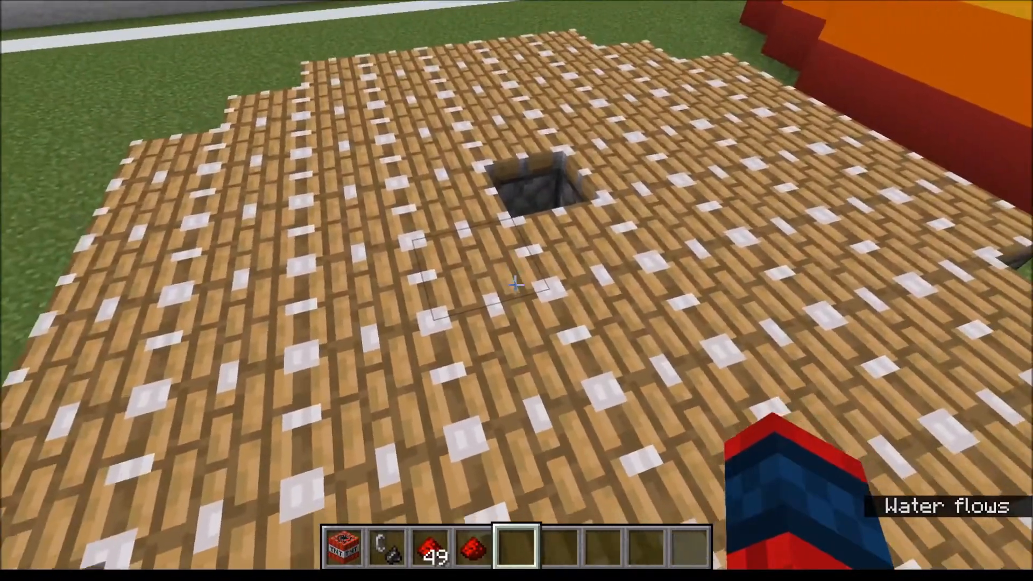
mouse_move(516, 284)
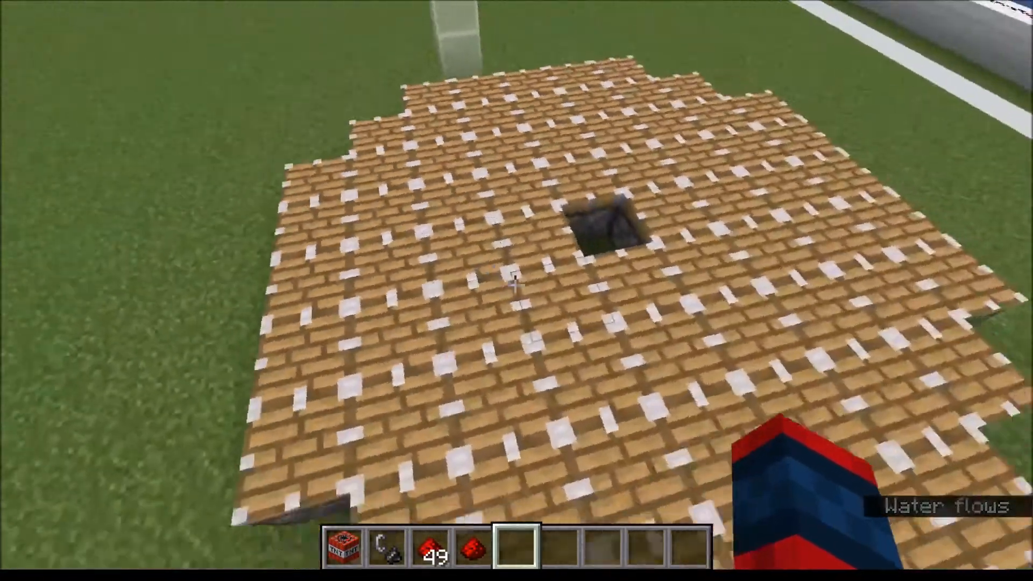
mouse_move(517, 283)
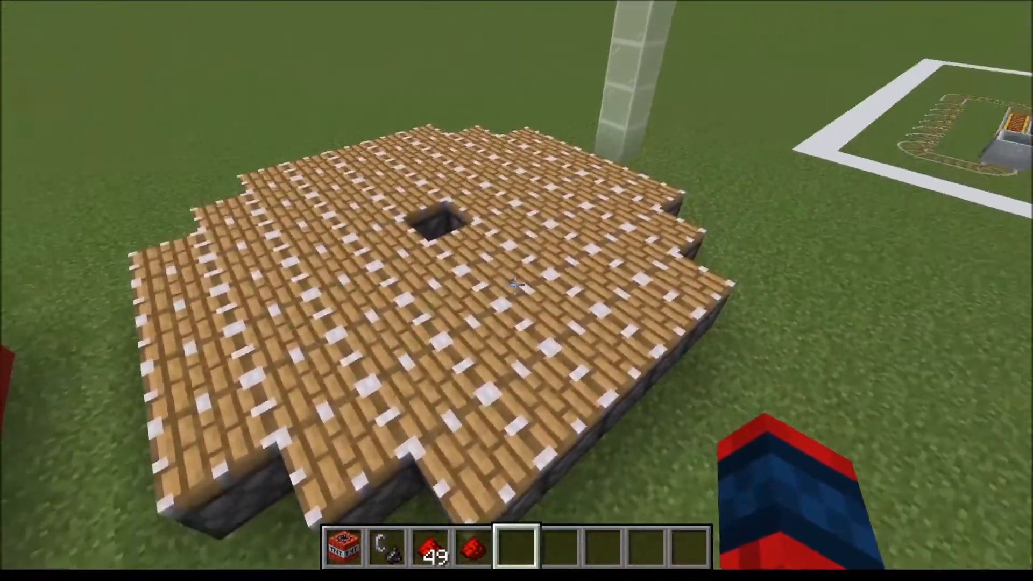
mouse_move(517, 284)
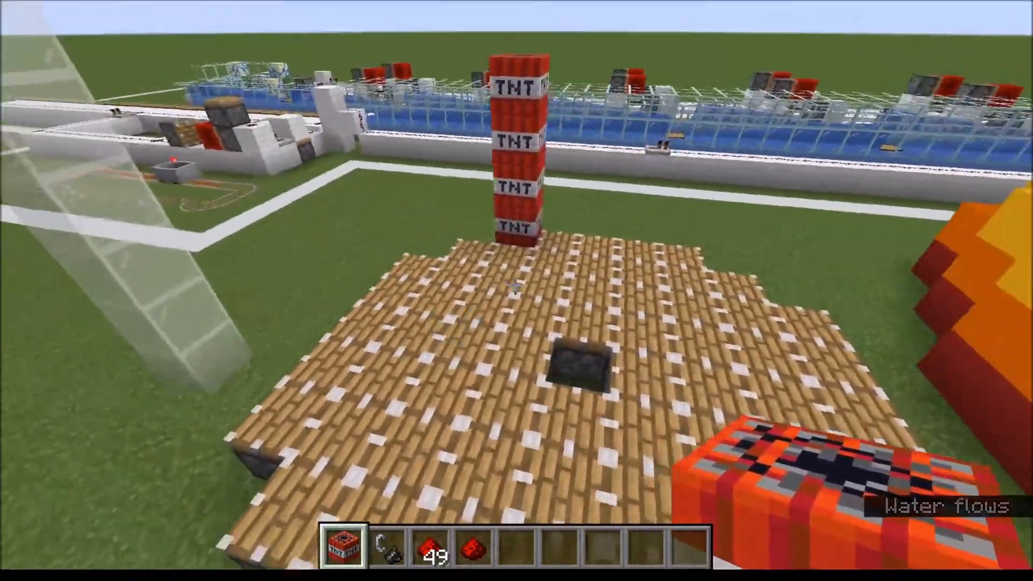
Place a TNT block onto the column beside the oak plank platform
left_click(517, 287)
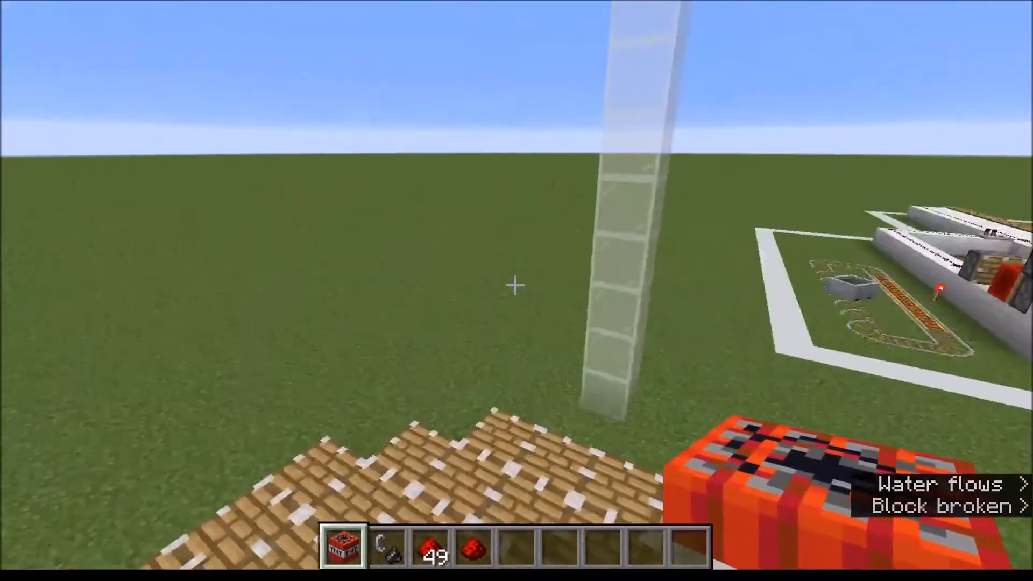
mouse_move(517, 284)
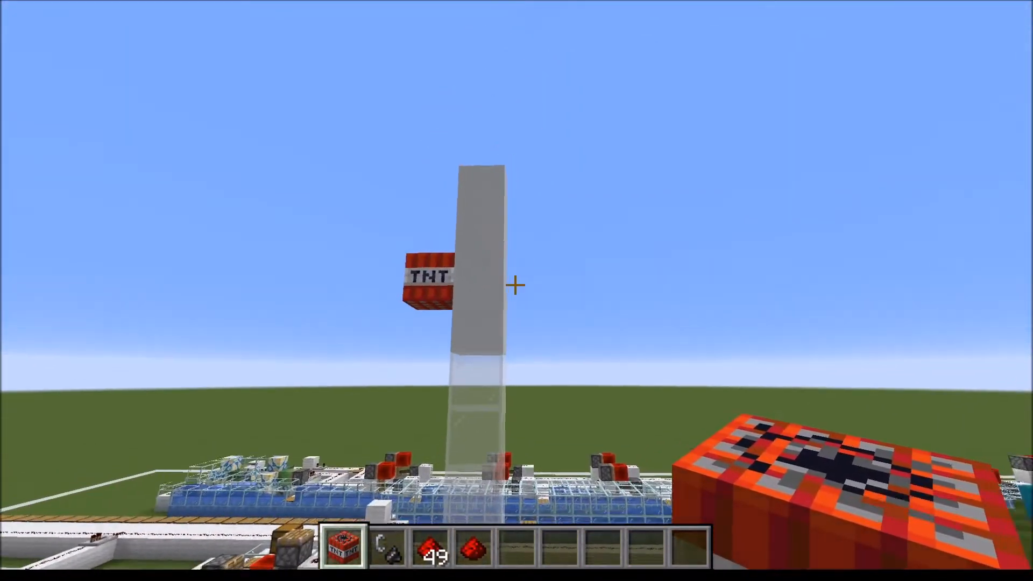
mouse_move(516, 284)
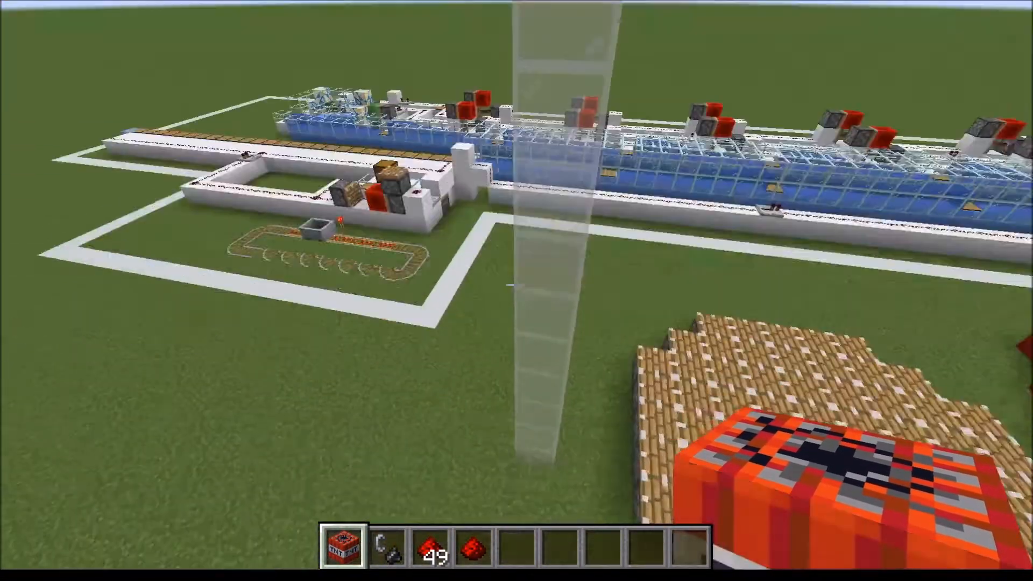
mouse_move(516, 290)
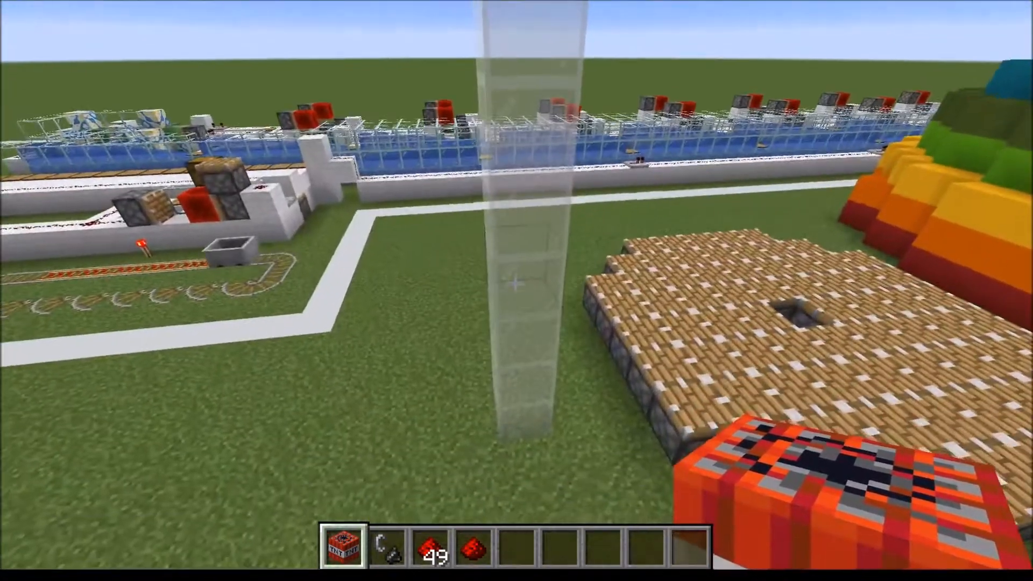
mouse_move(516, 284)
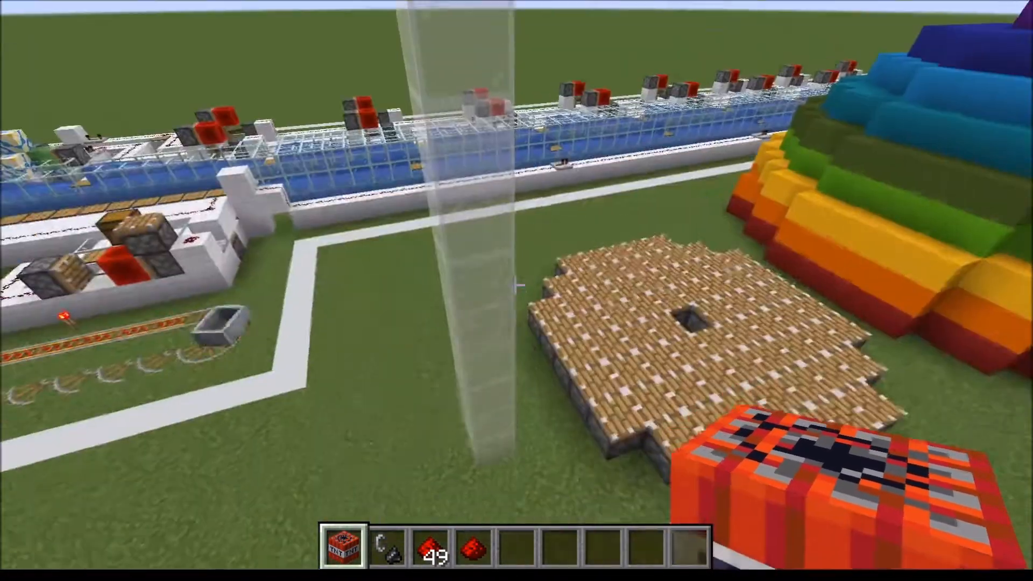
mouse_move(517, 291)
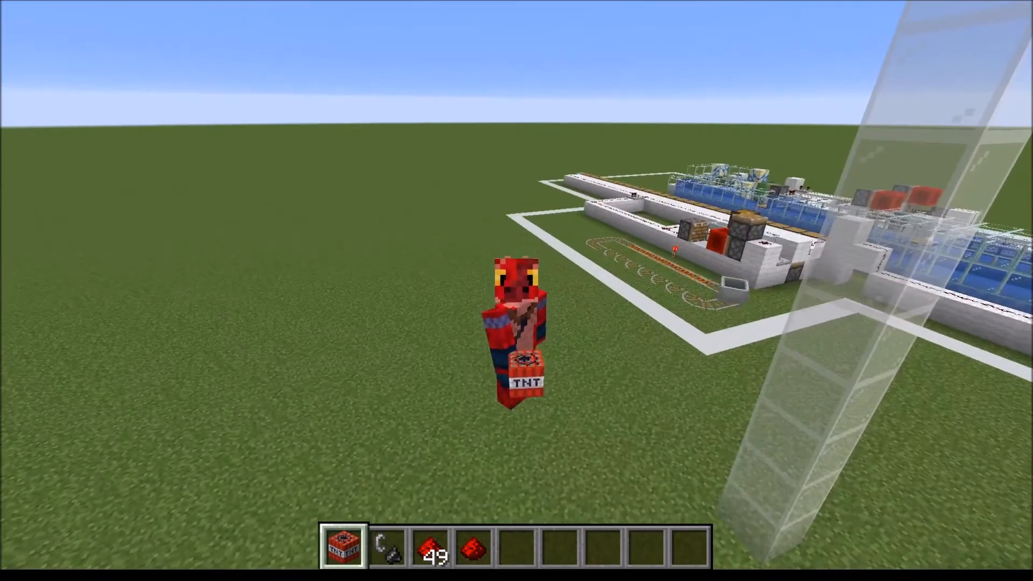
mouse_move(516, 290)
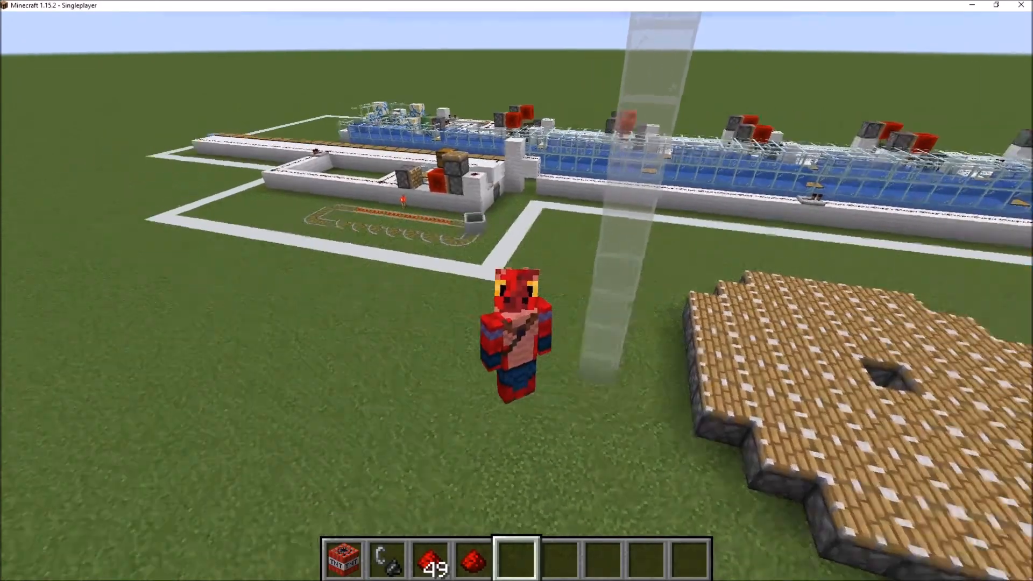
mouse_move(517, 290)
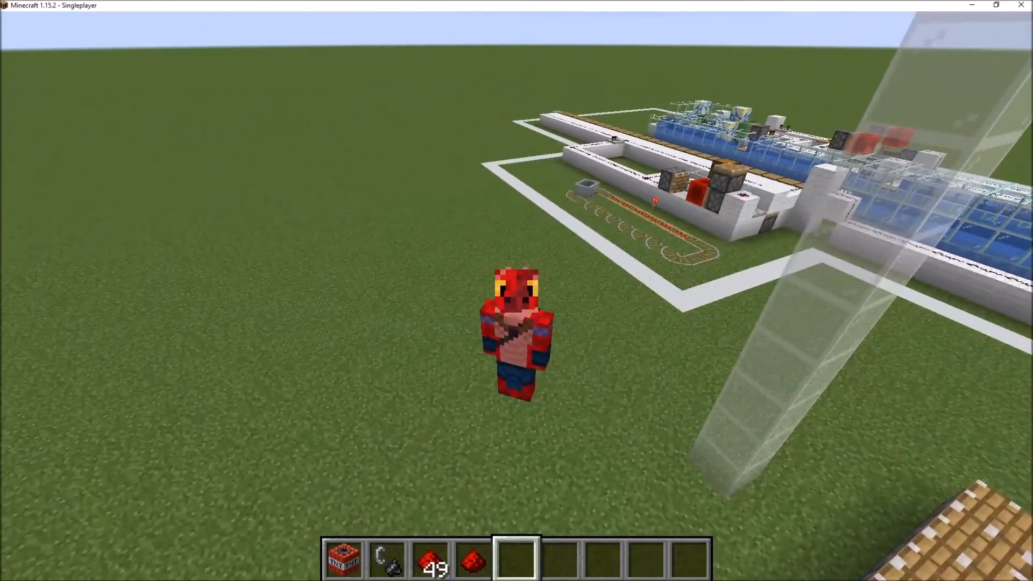
mouse_move(517, 291)
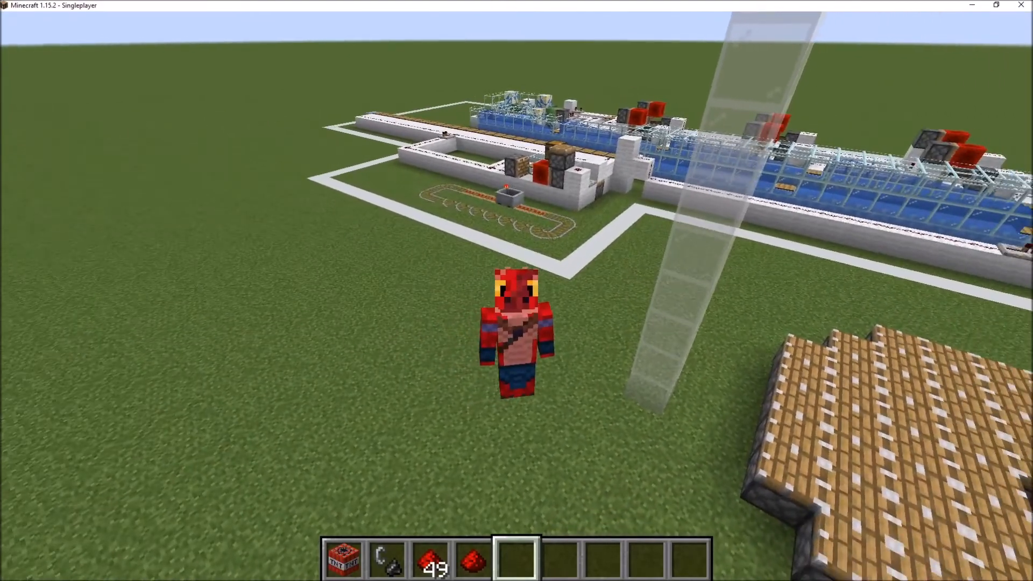
mouse_move(516, 289)
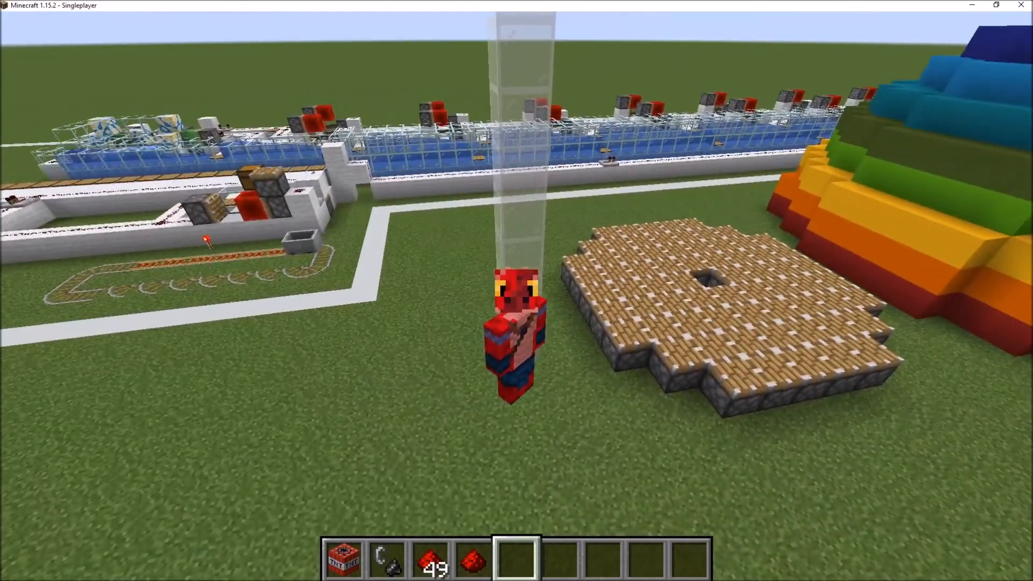
mouse_move(517, 291)
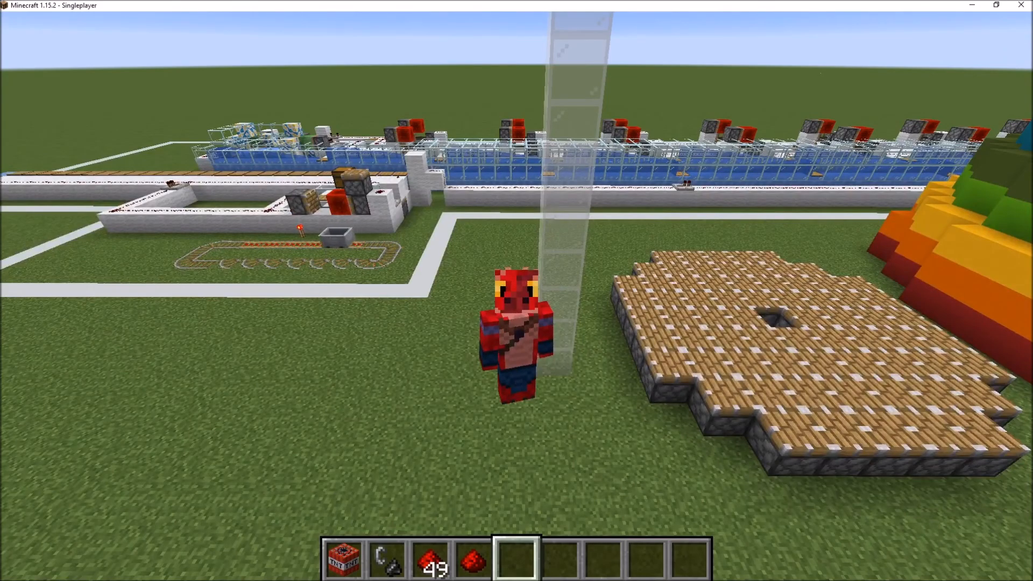
mouse_move(516, 291)
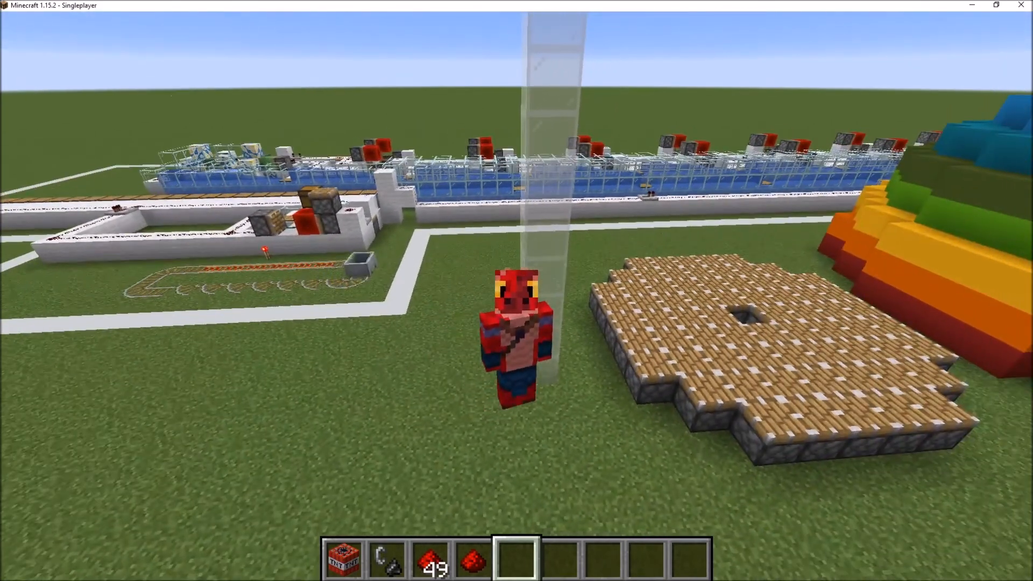
mouse_move(516, 291)
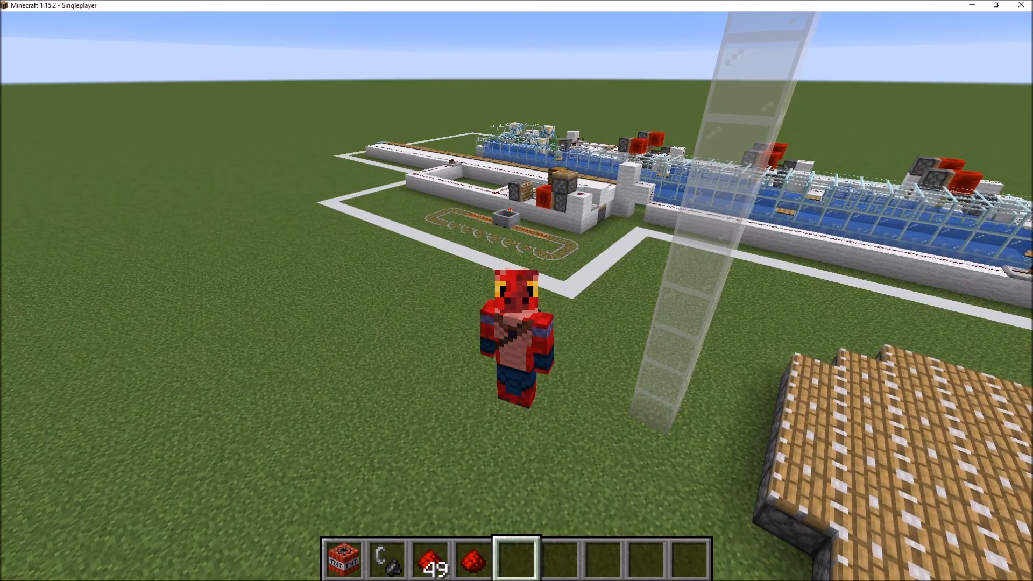
mouse_move(517, 291)
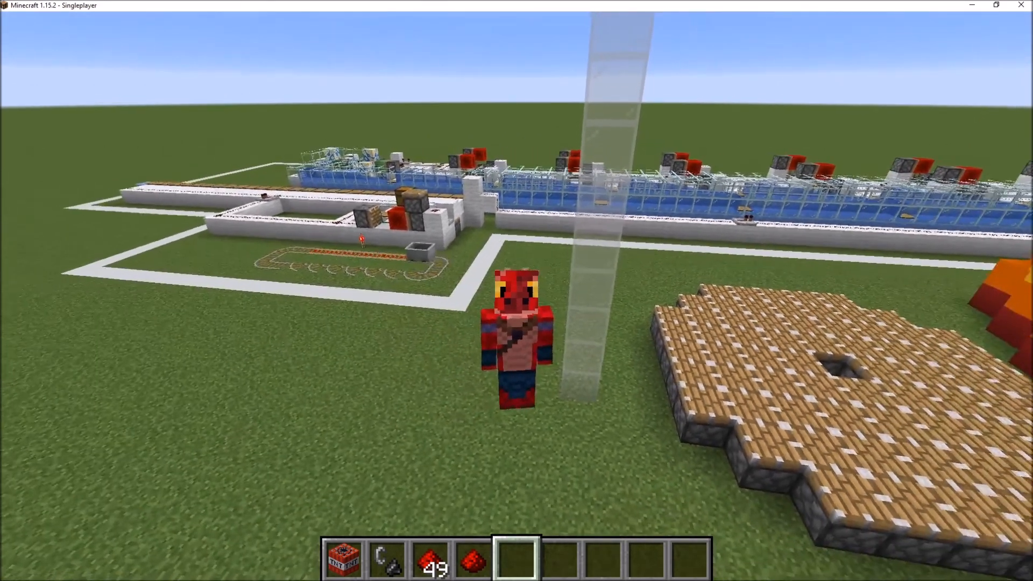
mouse_move(517, 290)
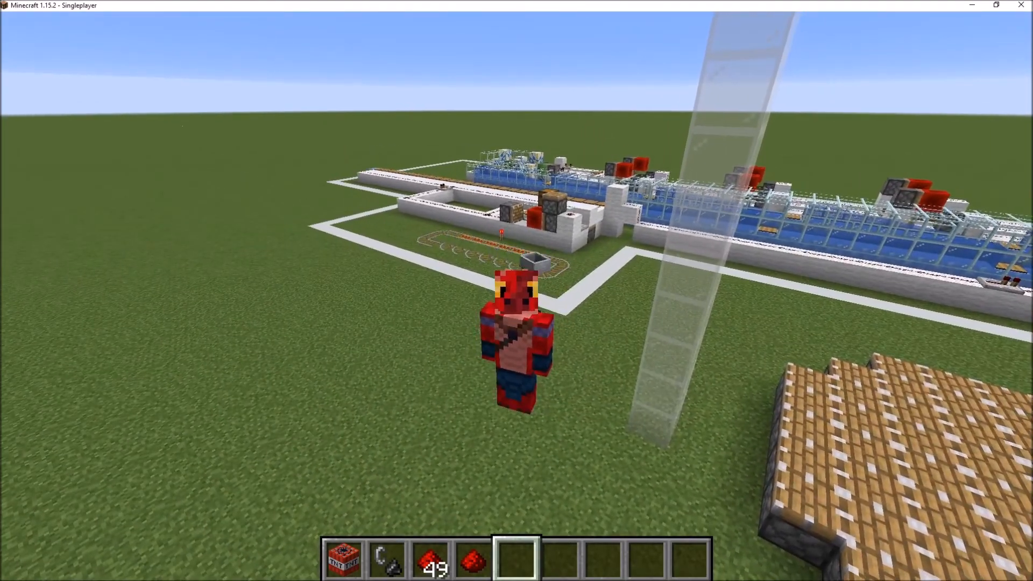